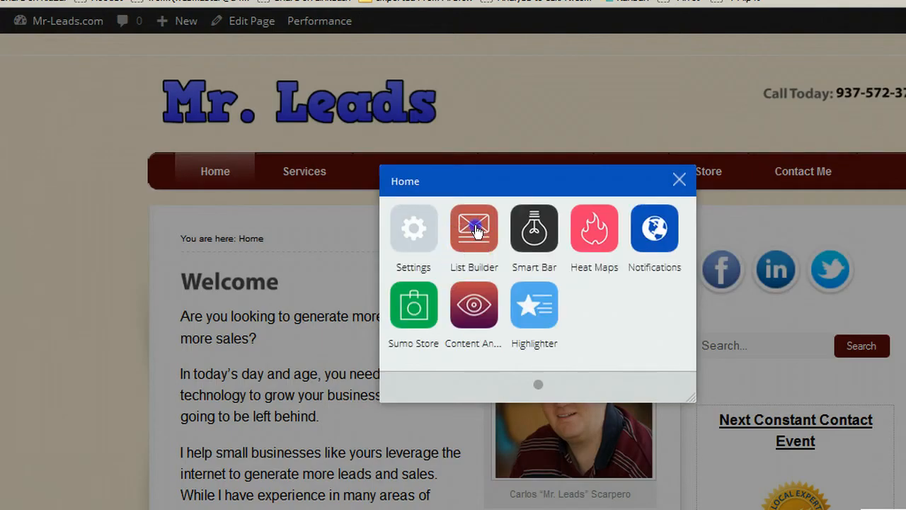
Open List Builder and show Popup #1's behavior settings with its success redirect URL.
left_click(473, 228)
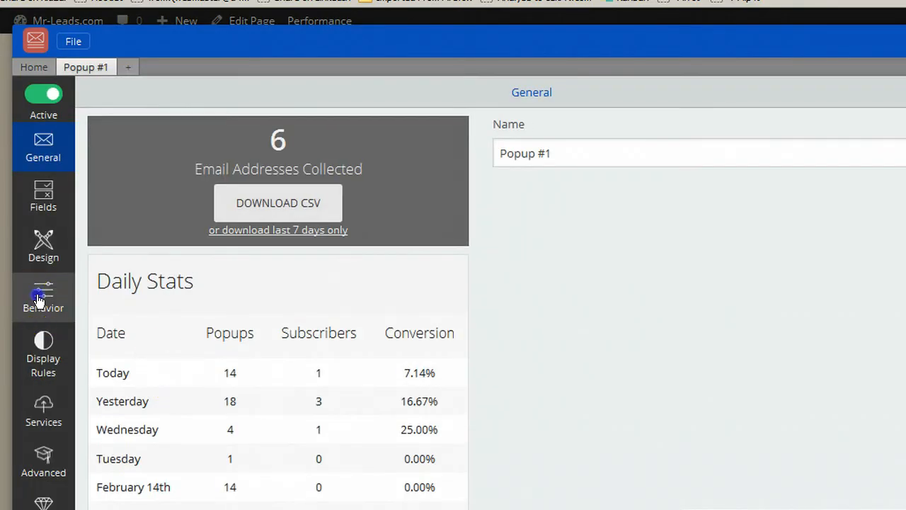
left_click(43, 297)
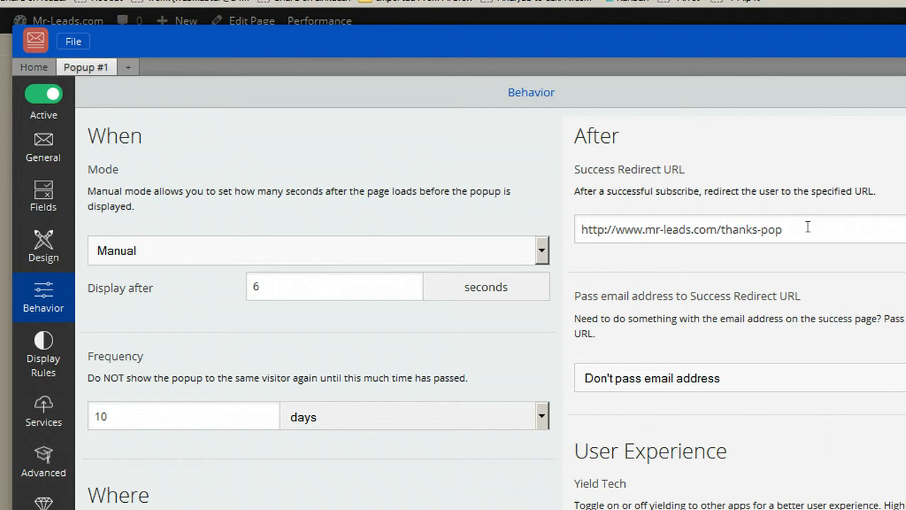
mouse_move(808, 227)
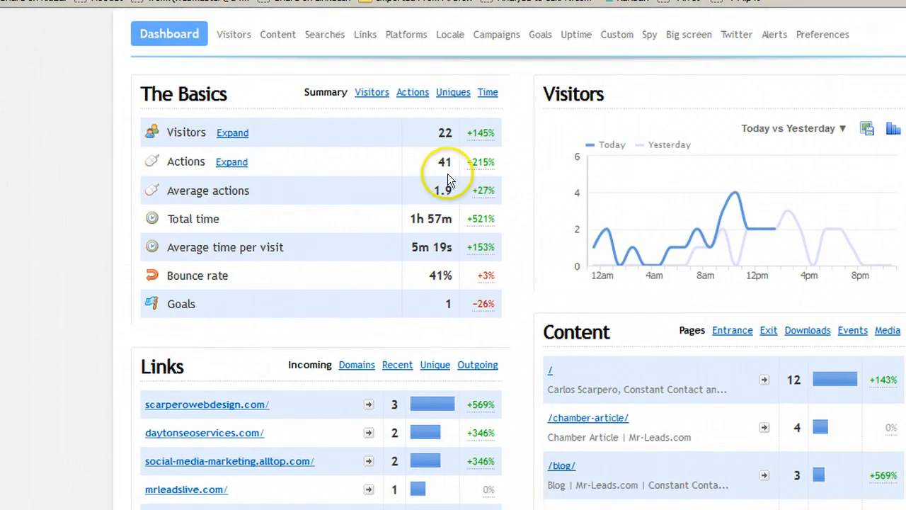
mouse_move(540, 34)
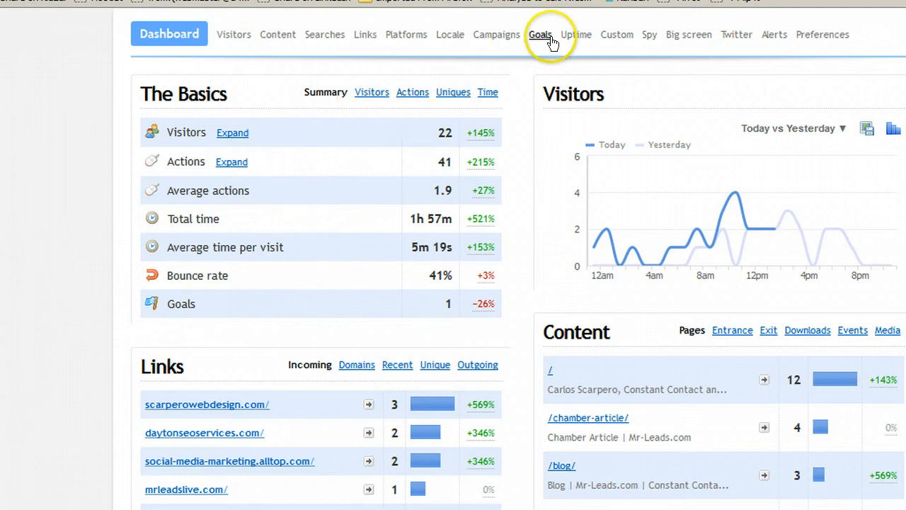
Show the mr-leads.com Goals report with 'Thanks- pop up' at 4.55% conversion.
left_click(539, 34)
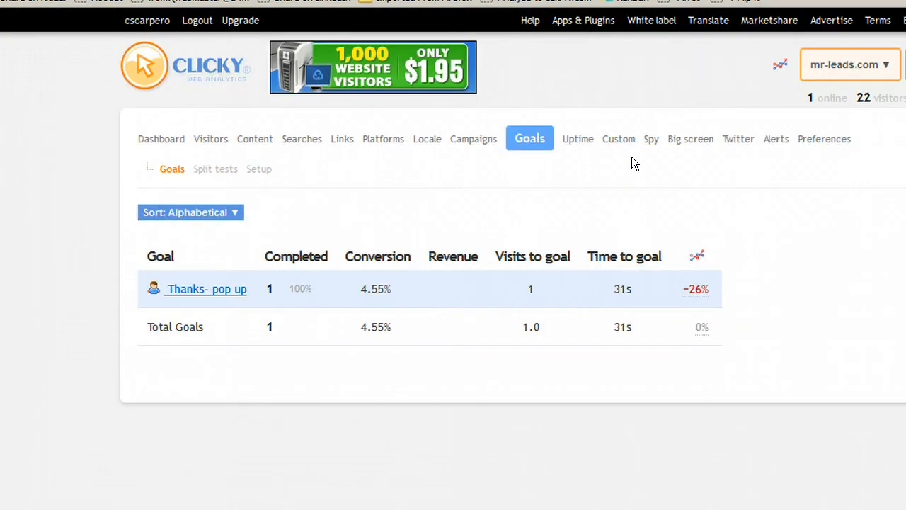
mouse_move(626, 154)
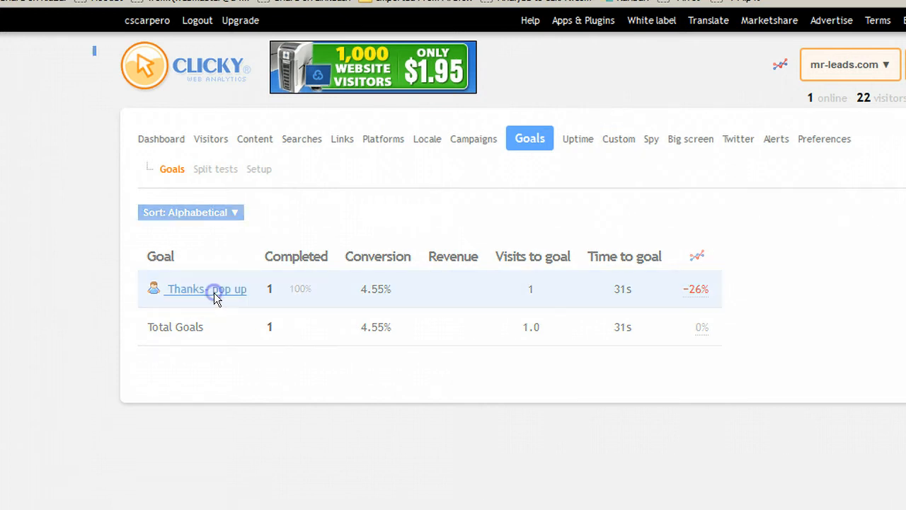
List visitors who completed 'Thanks- pop up', showing the 11:12am visit with 4 actions.
left_click(205, 289)
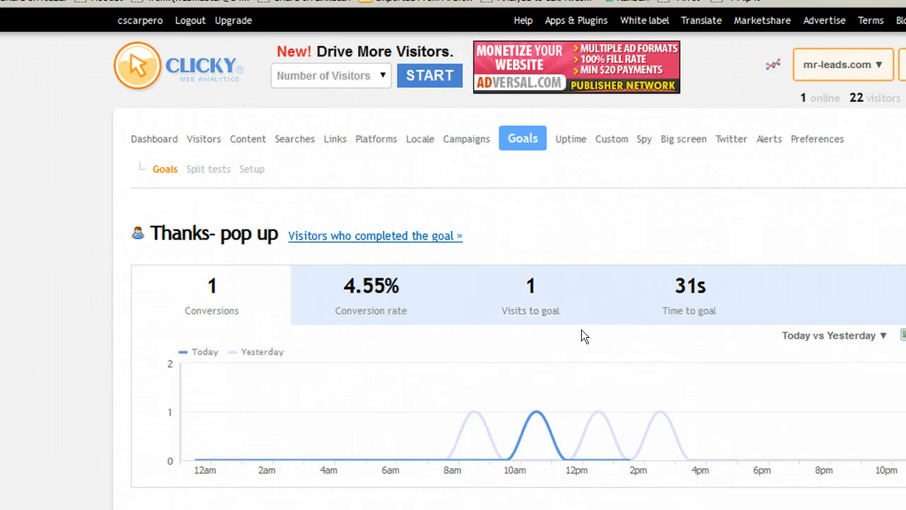
mouse_move(311, 237)
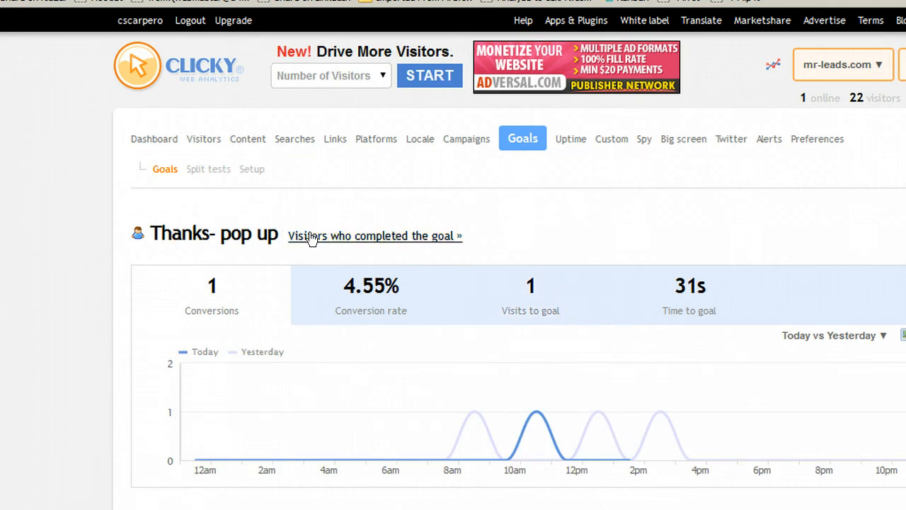
left_click(309, 235)
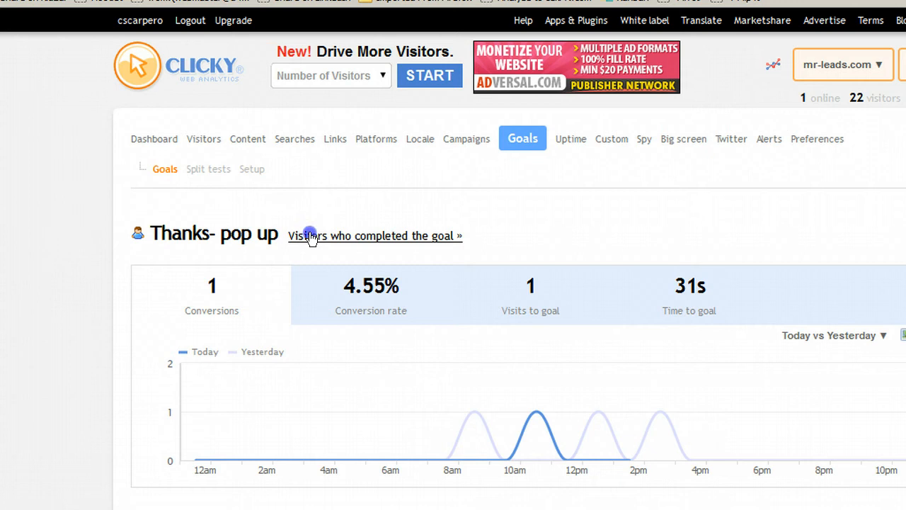
left_click(374, 235)
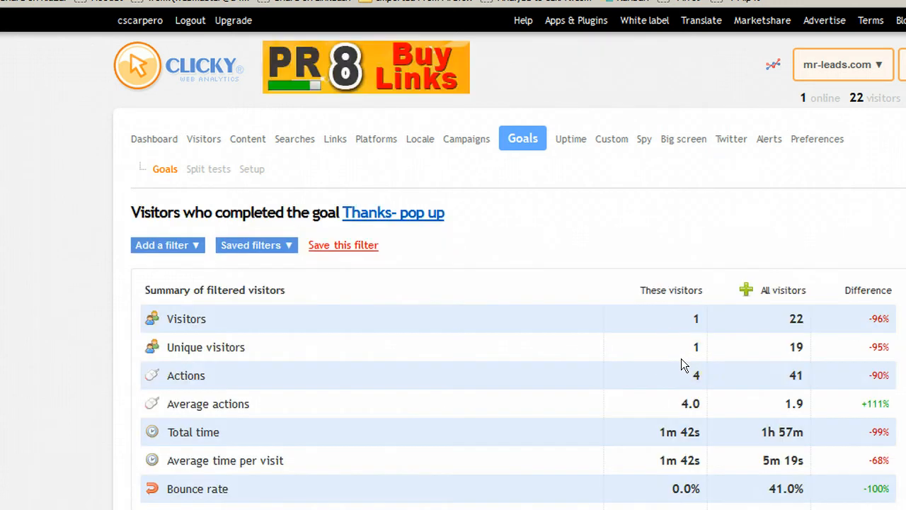
scroll("down", 3)
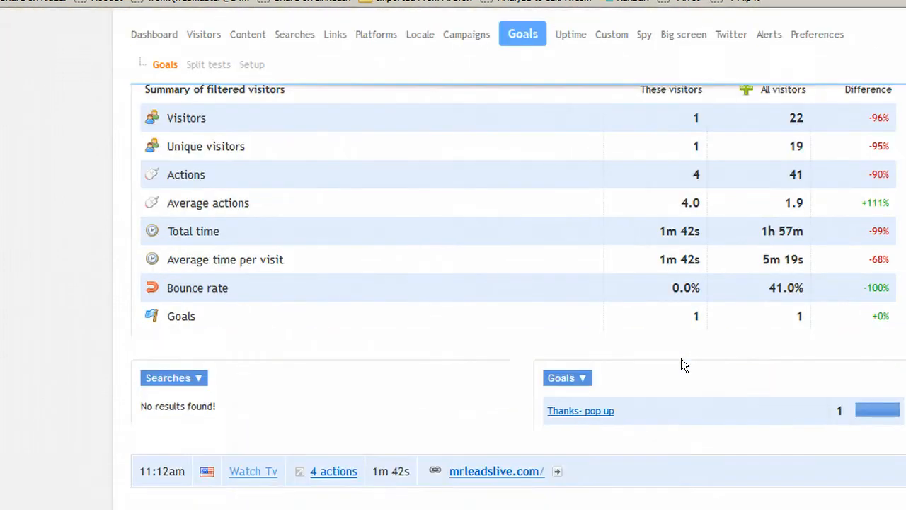
scroll("down", 3)
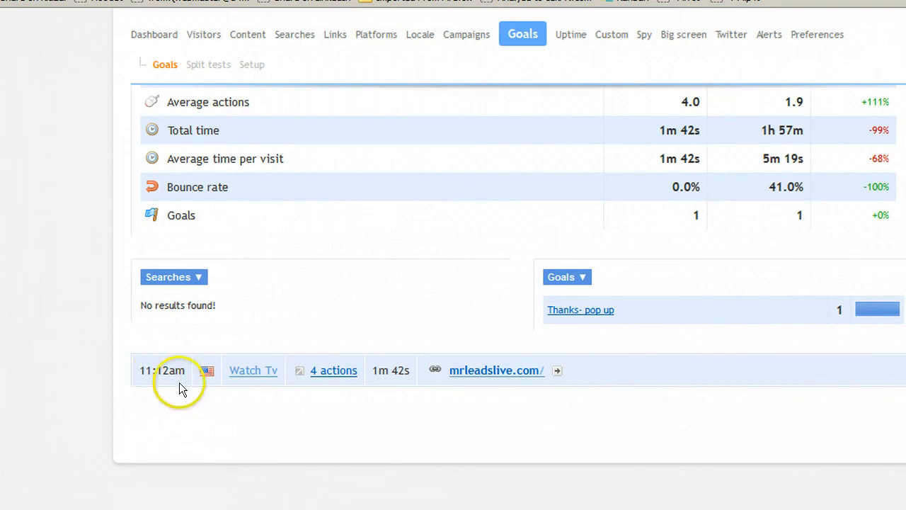
mouse_move(252, 370)
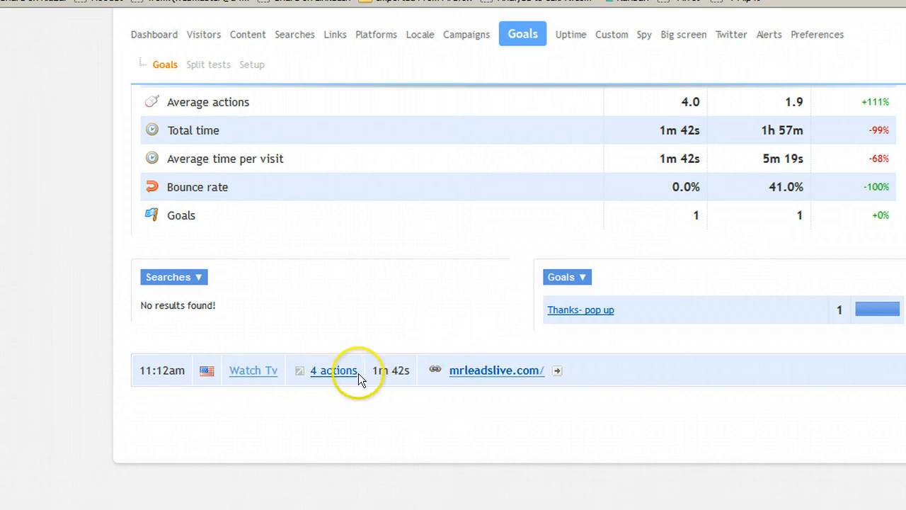
Open the 11:12am visit's details and review its path through /thanks-pop/.
left_click(334, 370)
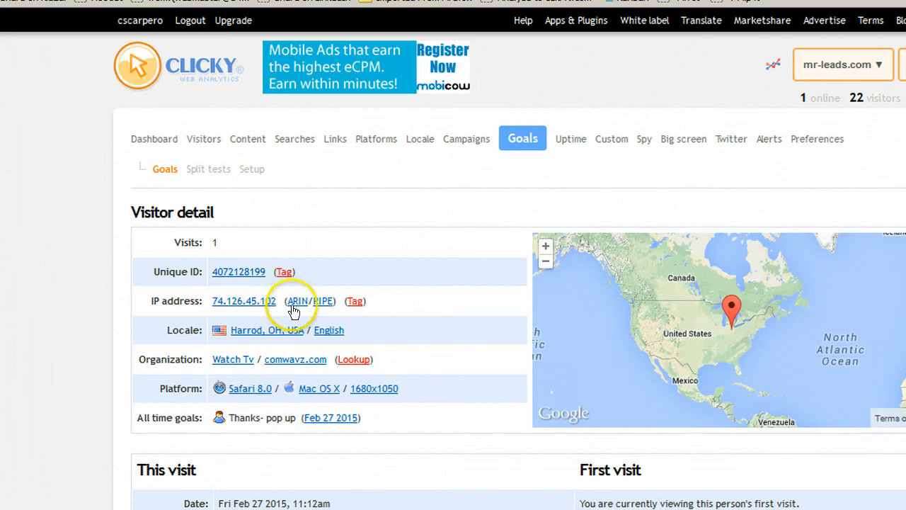
mouse_move(297, 327)
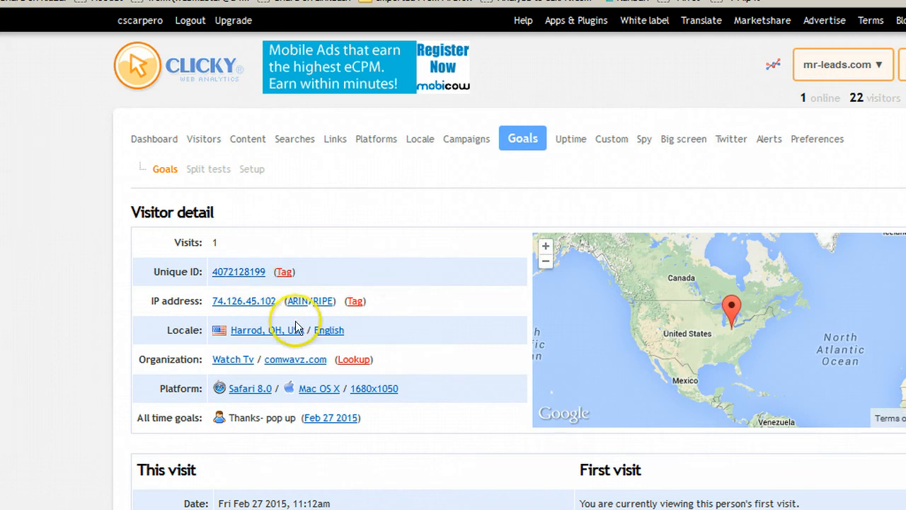
scroll("down", 3)
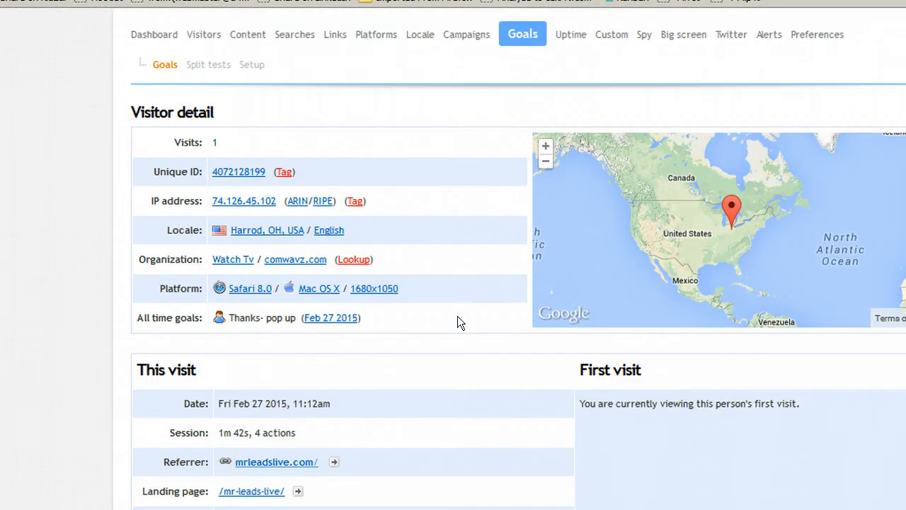
scroll("down", 3)
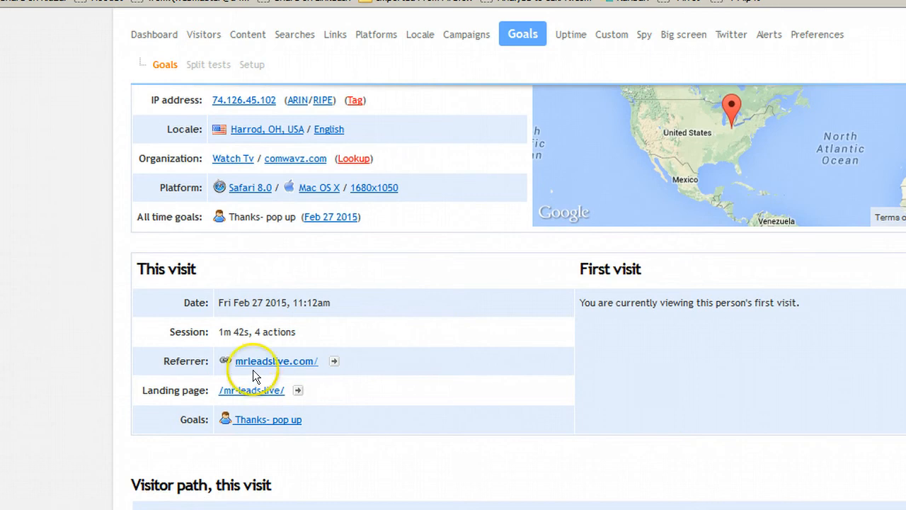
mouse_move(276, 361)
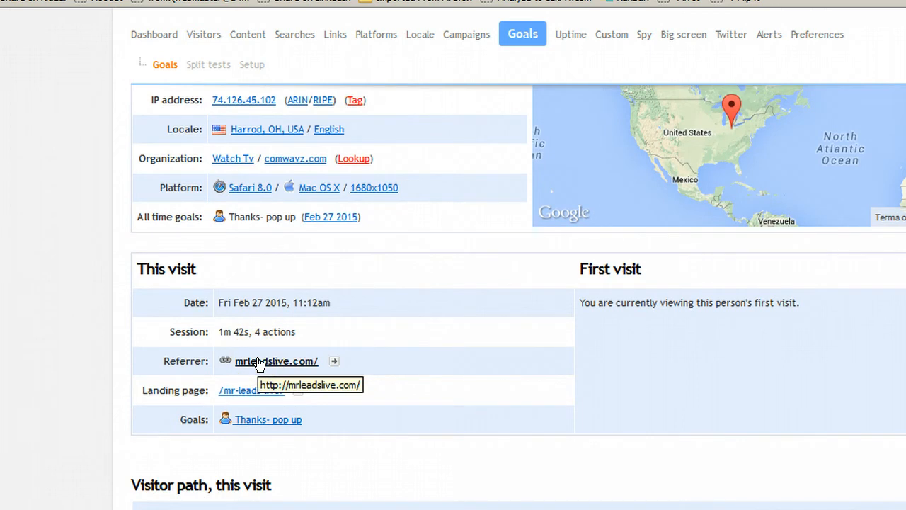
mouse_move(466, 396)
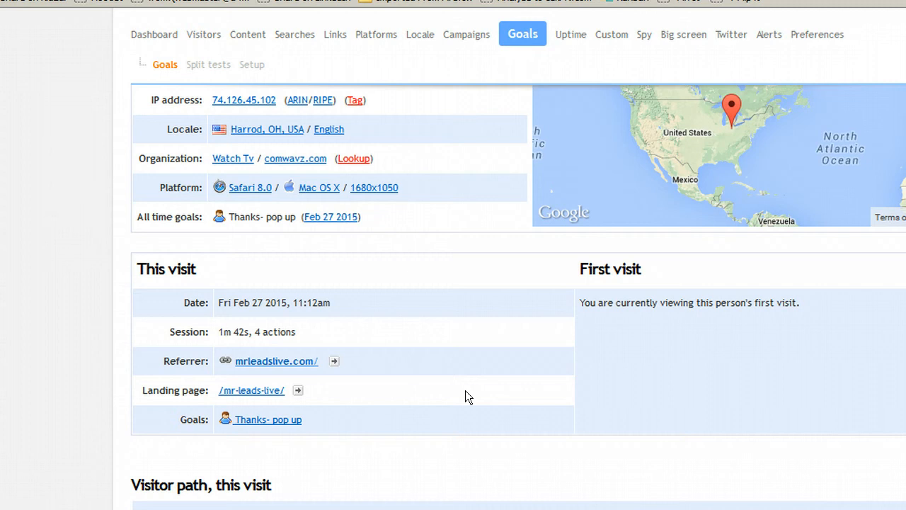
scroll("down", 3)
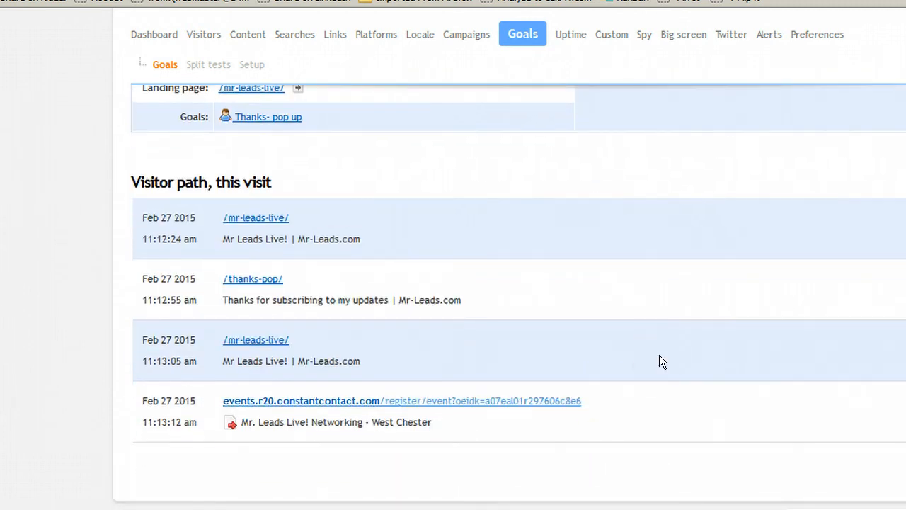
mouse_move(514, 163)
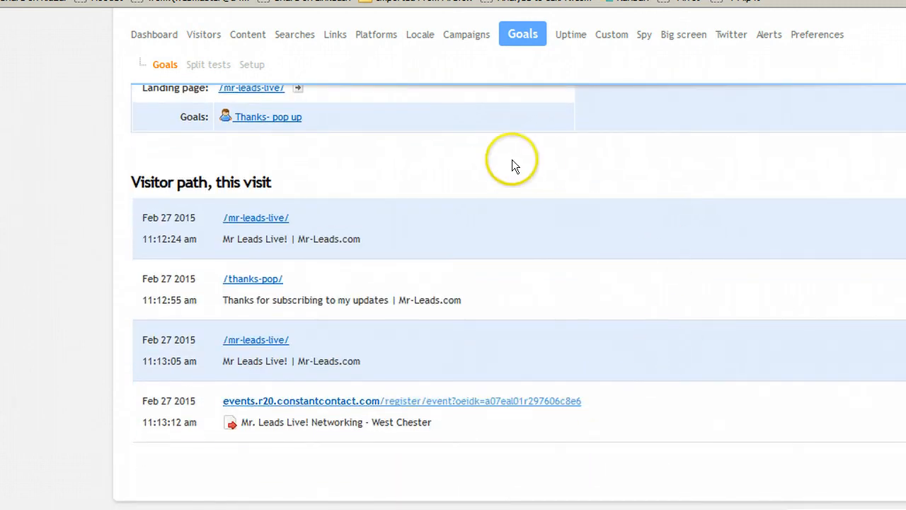
mouse_move(256, 218)
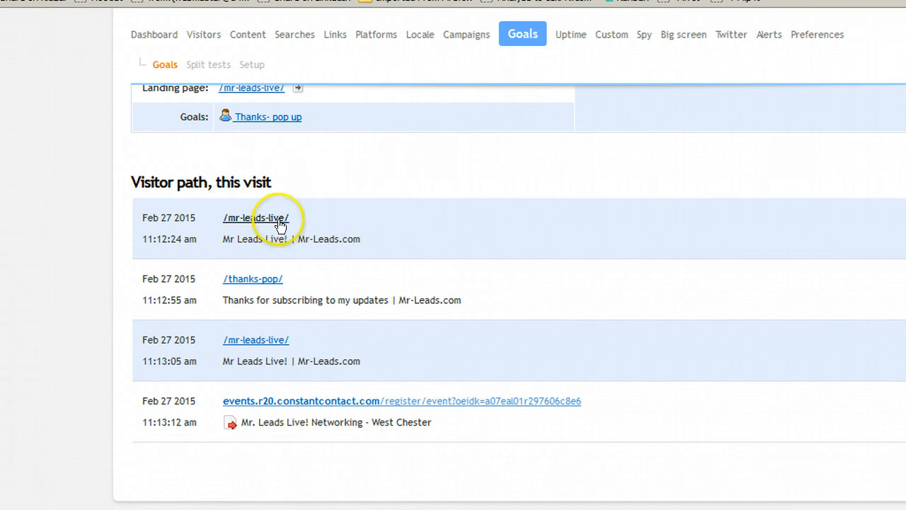
mouse_move(404, 309)
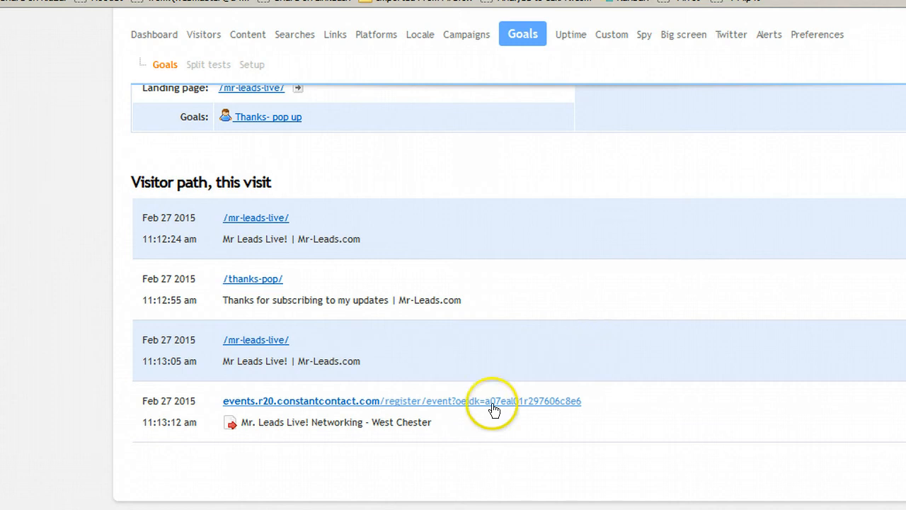
mouse_move(685, 404)
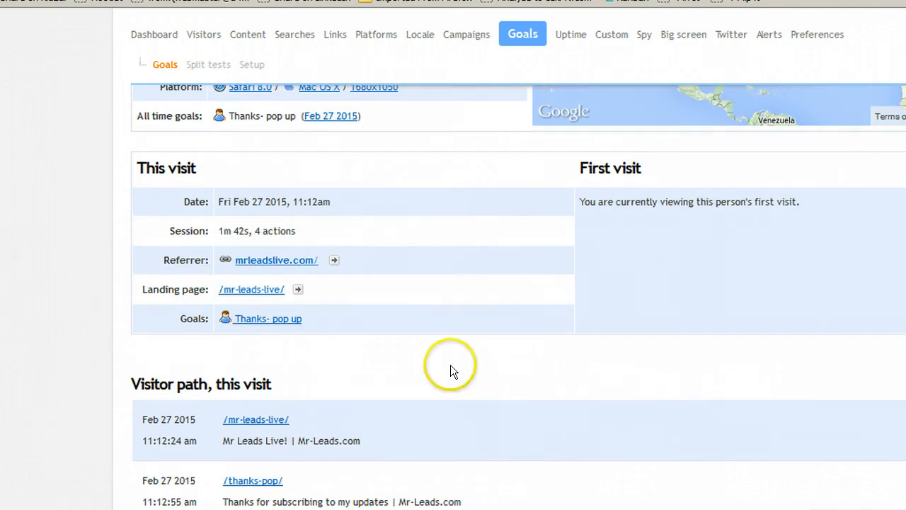
mouse_move(276, 259)
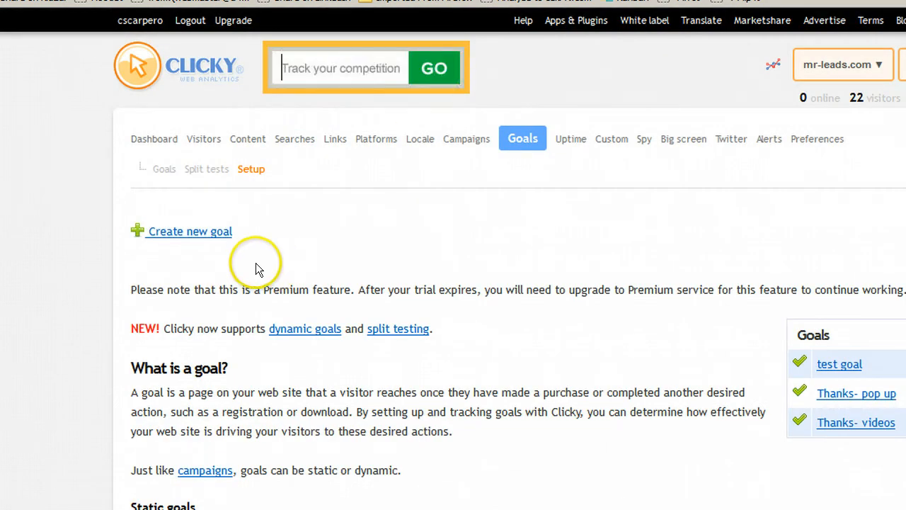
Start a new goal and review the form's Name, Goal URL and advanced options.
left_click(188, 231)
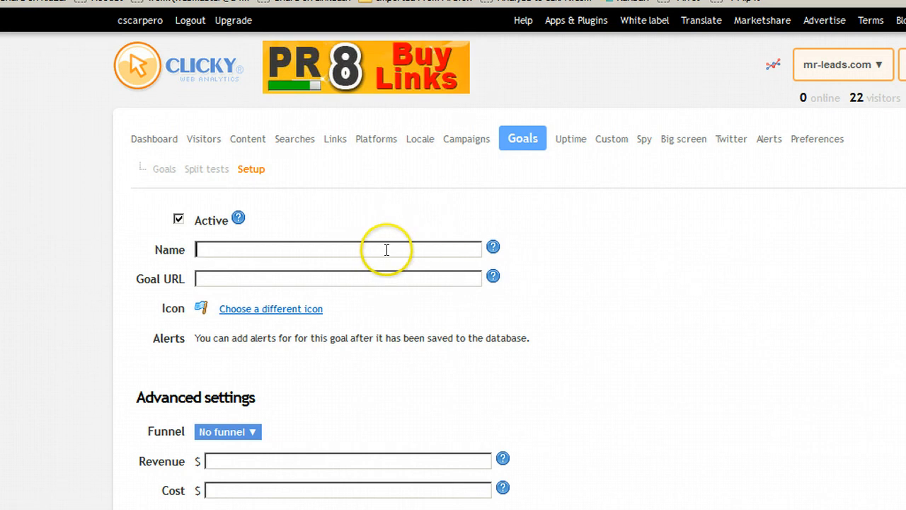
mouse_move(352, 298)
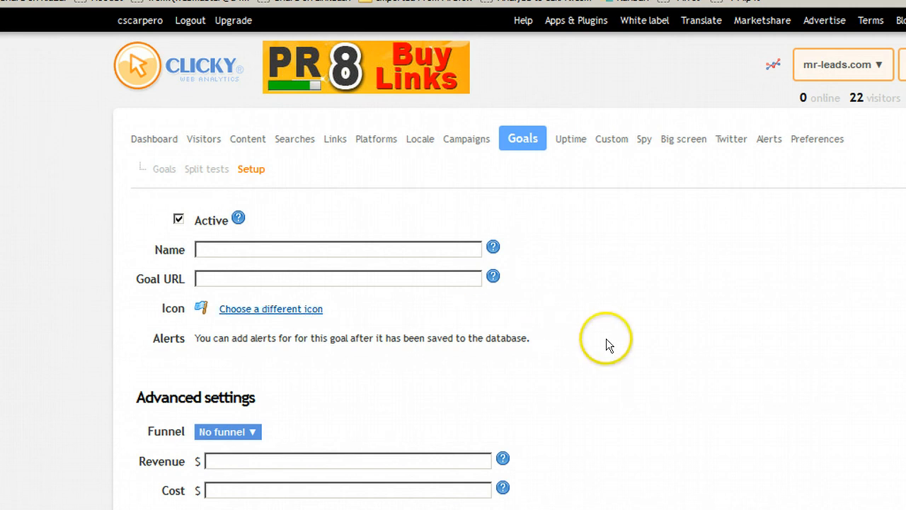
scroll("down", 3)
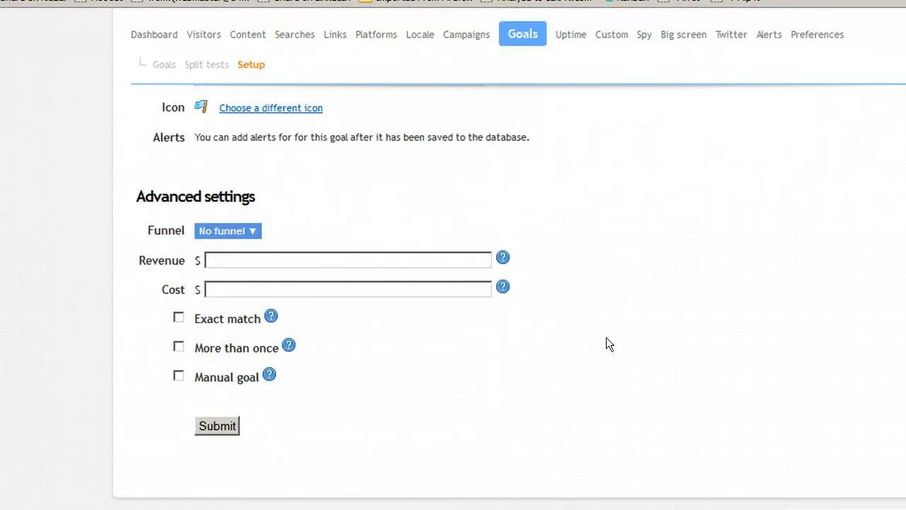